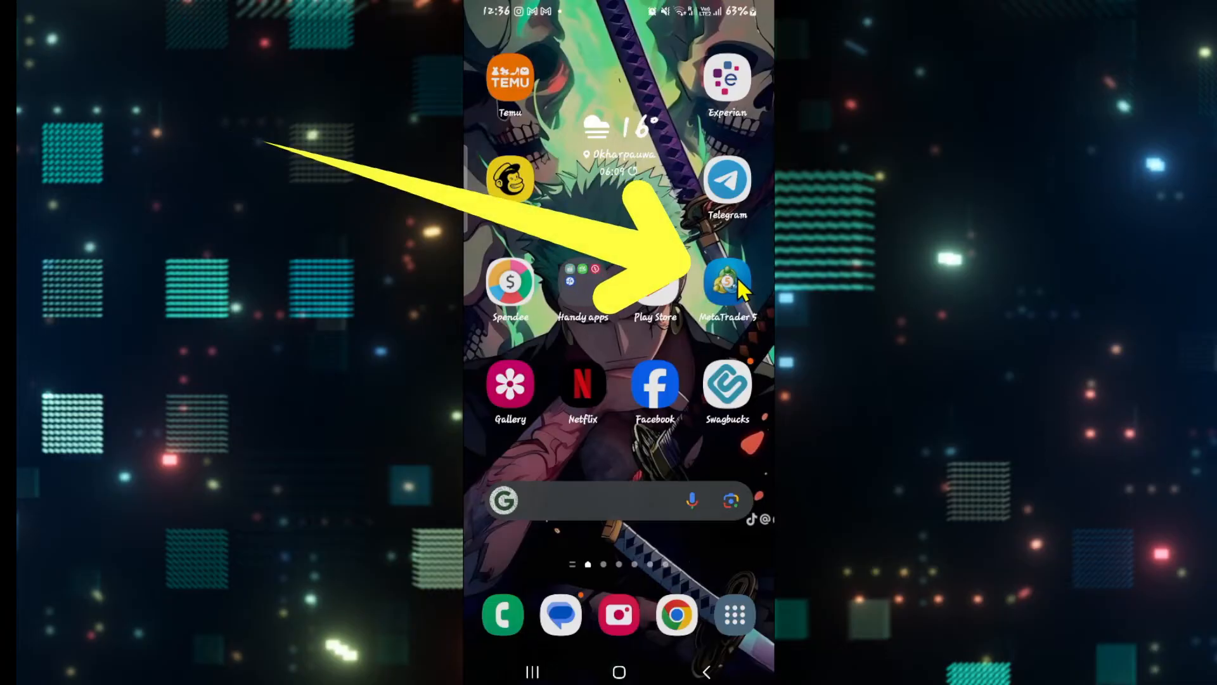
- Launch MetaTrader 5 from the Android home screen icon
{"action": "left_click", "coordinate": [726, 283]}
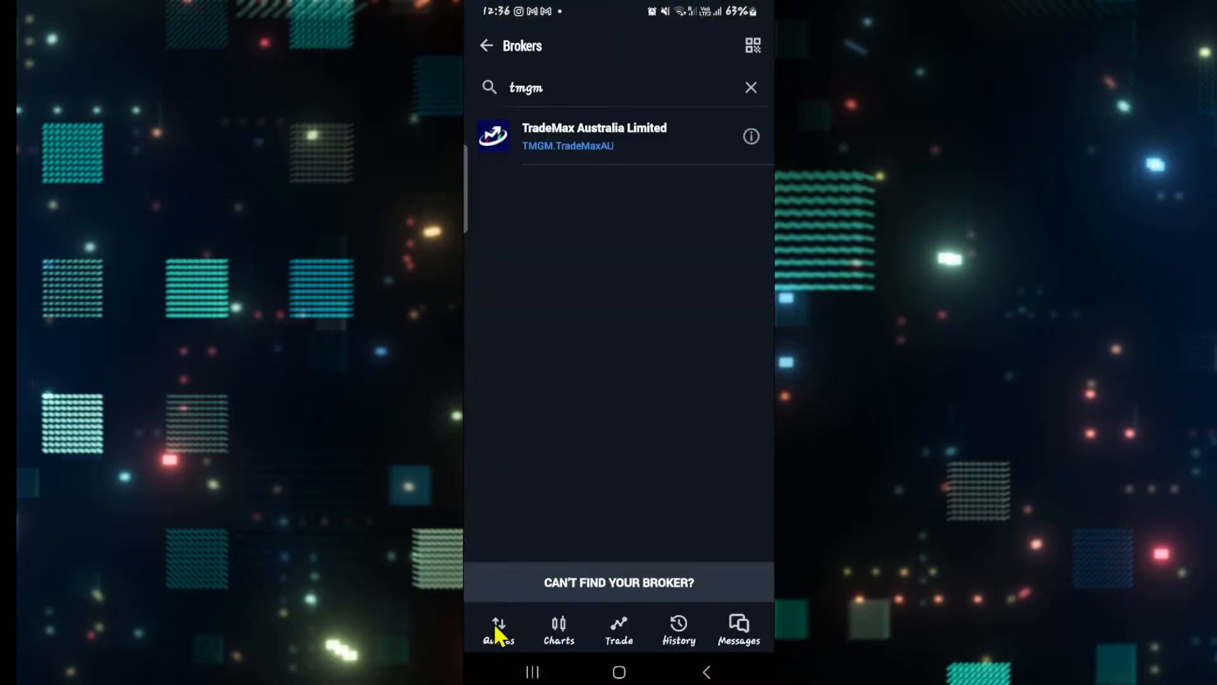
- Show the Quotes list with EURUSD, GBPUSD and other live currency pair prices
{"action": "left_click", "coordinate": [498, 626]}
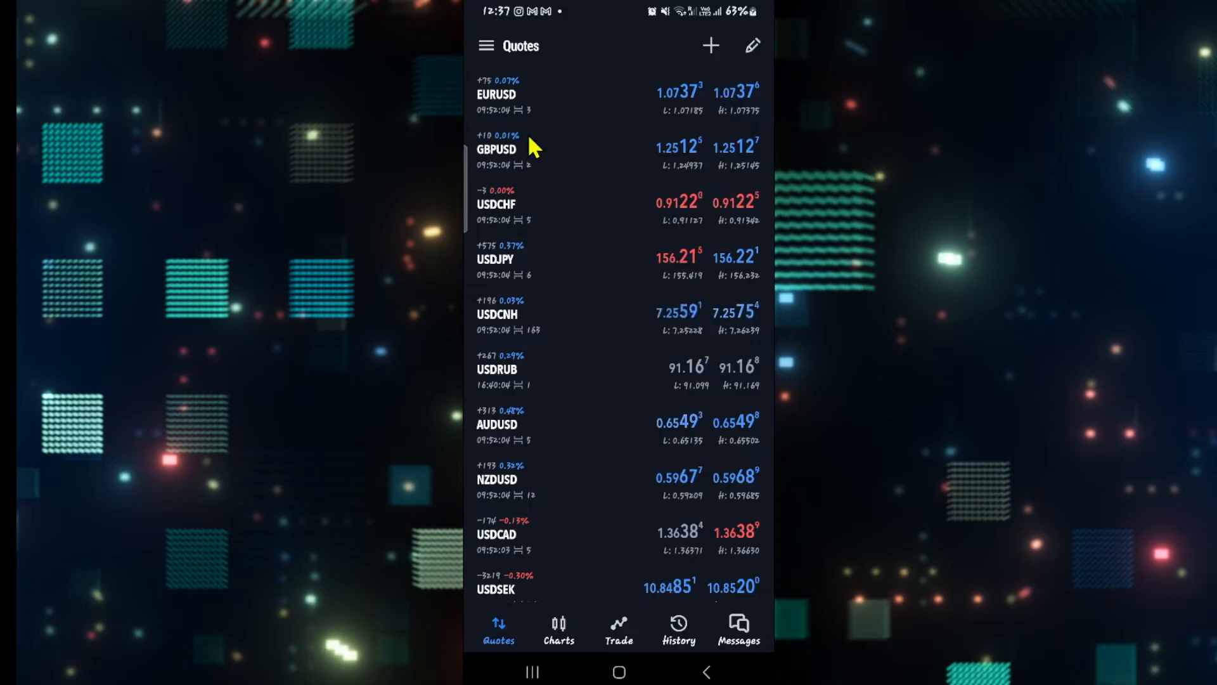
{"action": "mouse_move", "coordinate": [571, 396]}
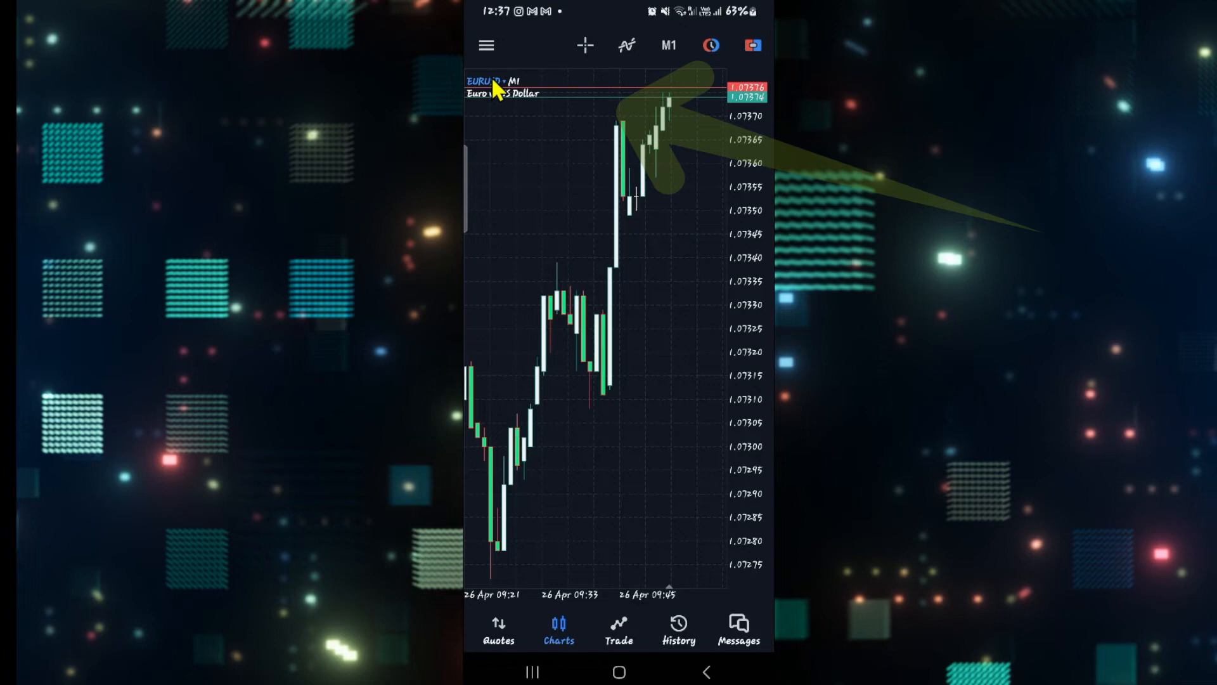
- Pick USDJPY from the chart's symbol list in place of EURUSD
{"action": "left_click", "coordinate": [490, 81]}
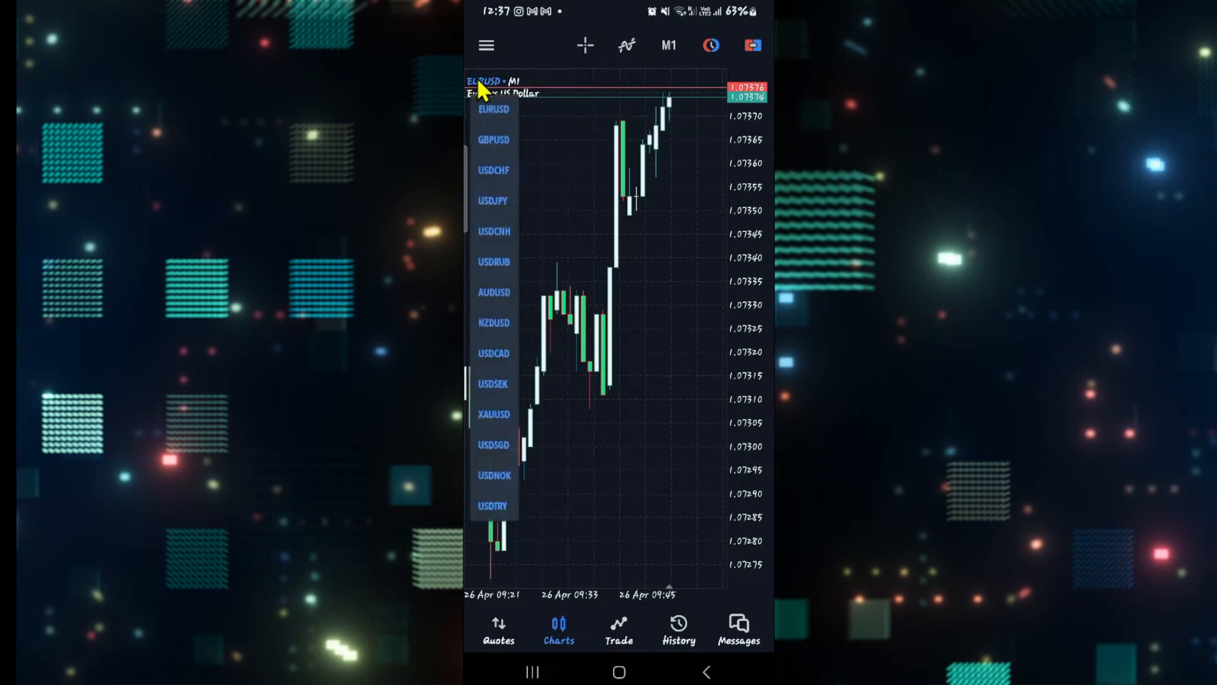
{"action": "left_click", "coordinate": [494, 201]}
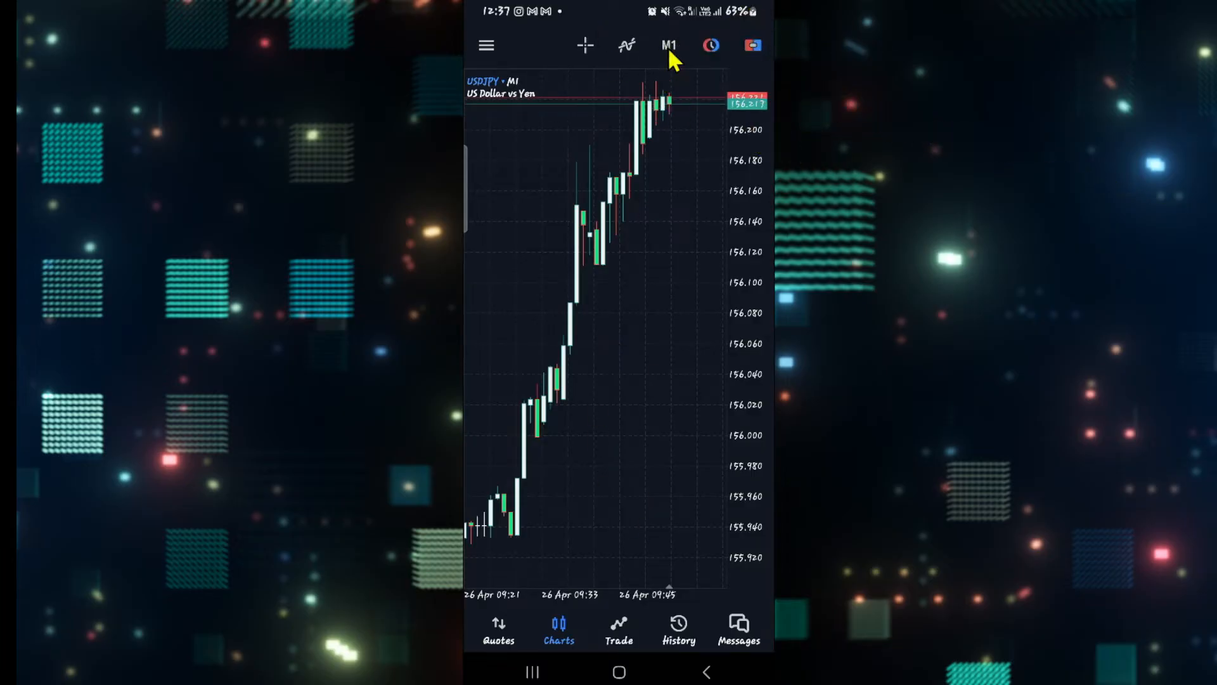
- Set the USDJPY chart's timeframe from M1 to M5 via the toolbar timeframe button
{"action": "left_click", "coordinate": [669, 47]}
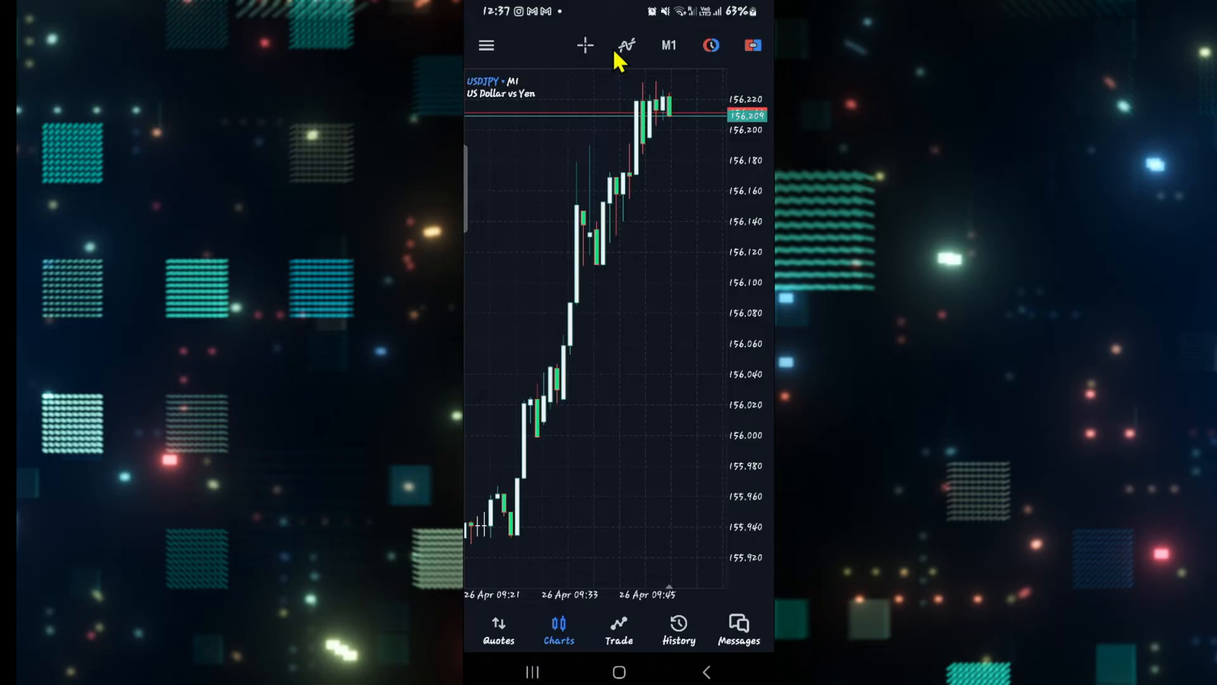
{"action": "left_click", "coordinate": [669, 46]}
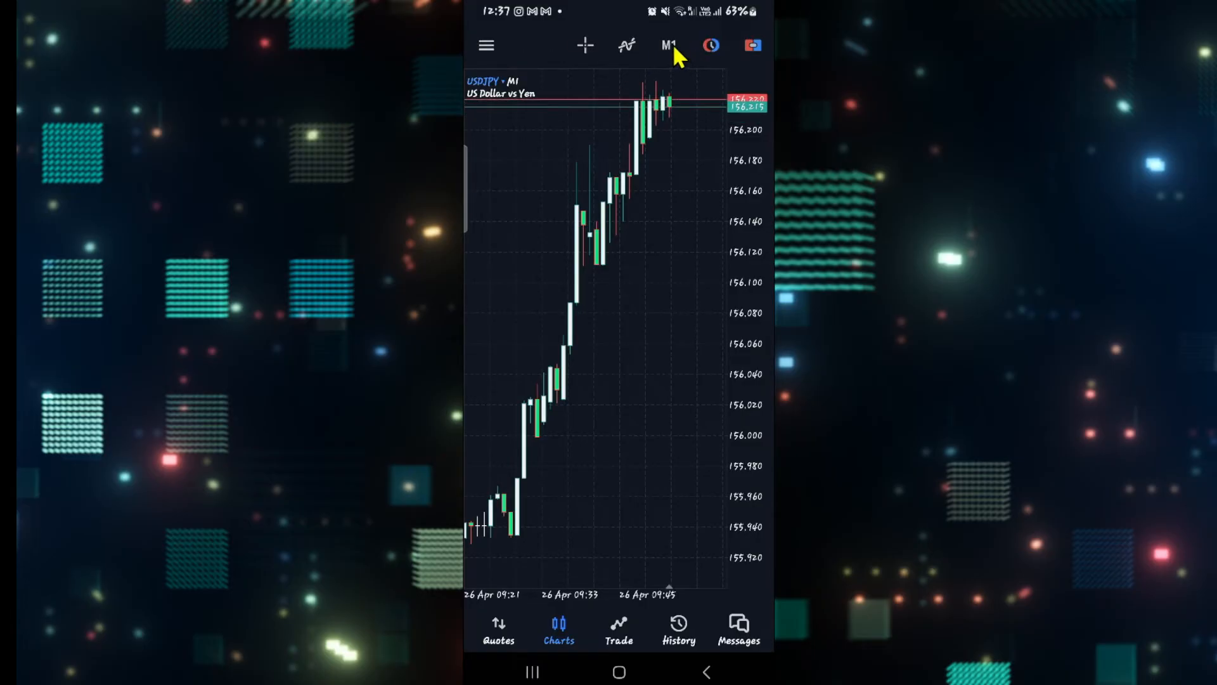
{"action": "left_click", "coordinate": [667, 46]}
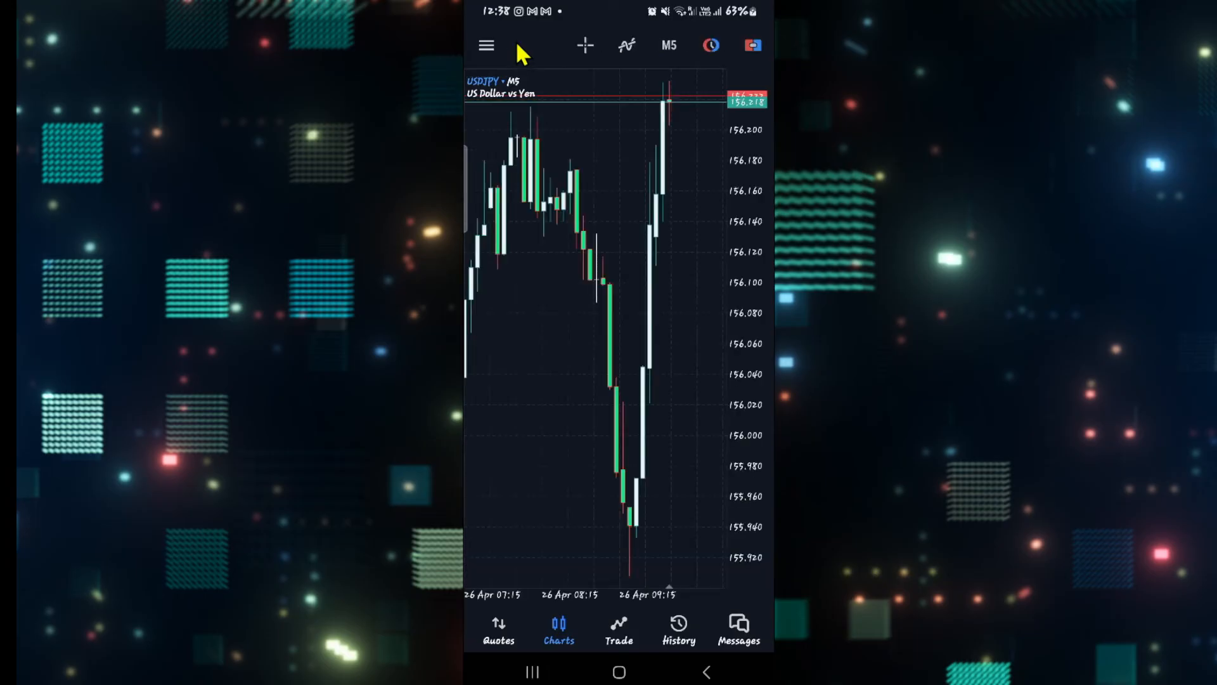
{"action": "mouse_move", "coordinate": [625, 572]}
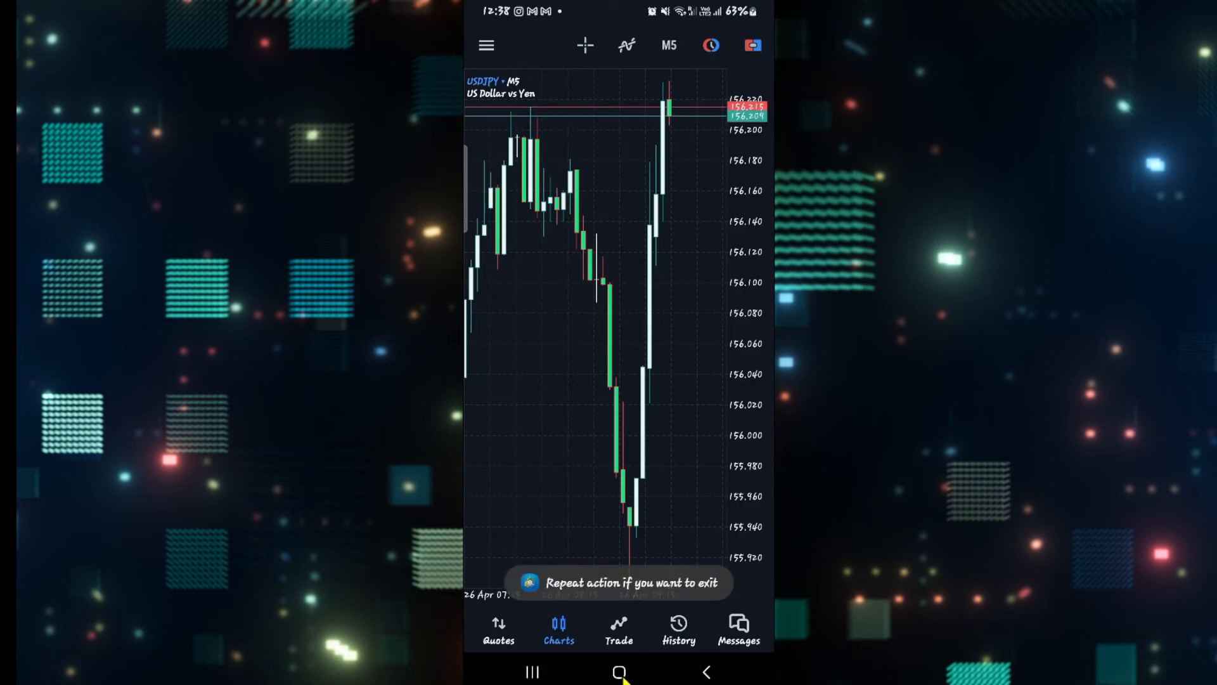
- Exit MetaTrader 5 to the Android home screen
{"action": "left_click", "coordinate": [620, 670]}
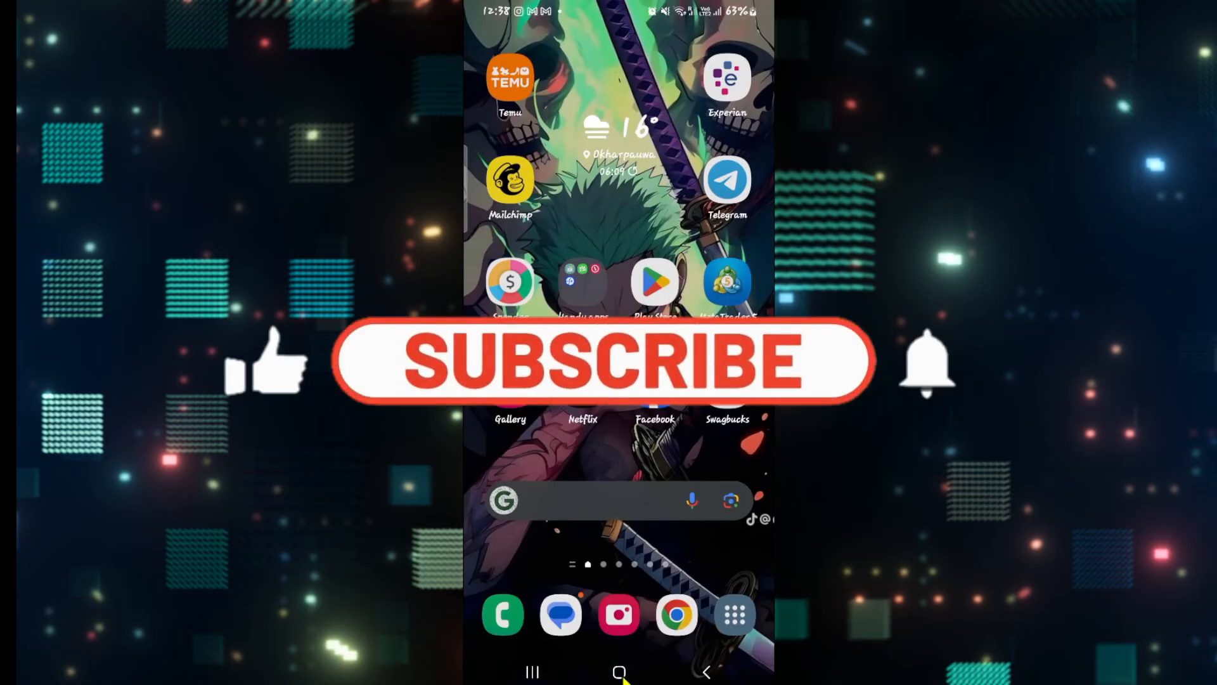
{"action": "left_click", "coordinate": [585, 367]}
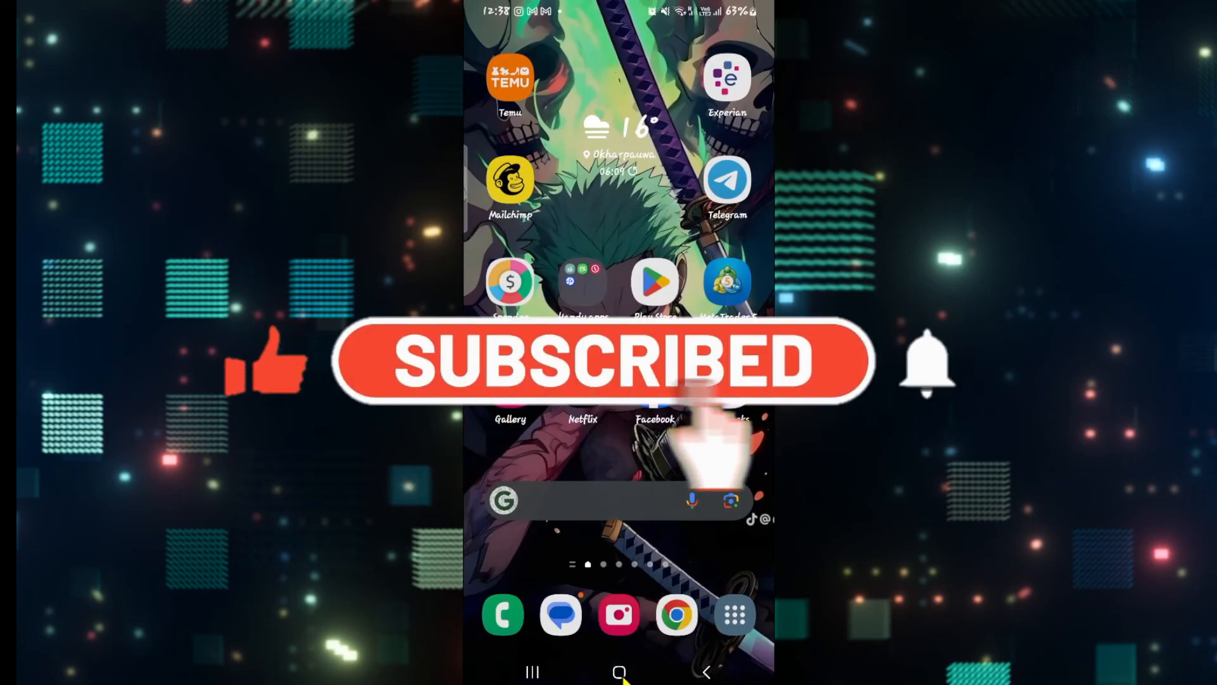